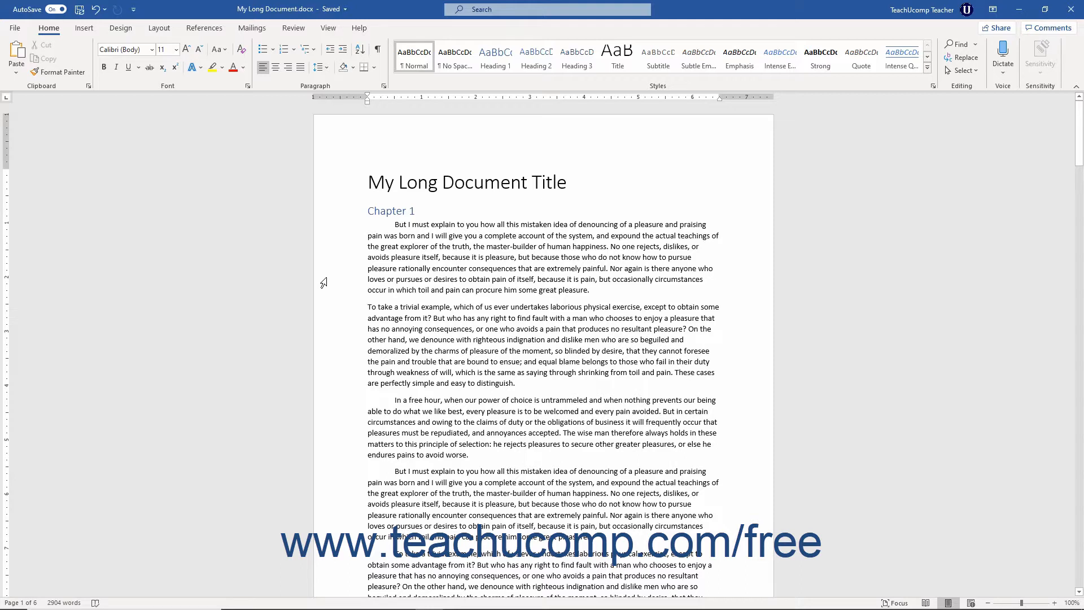
pyautogui.moveTo(358, 312)
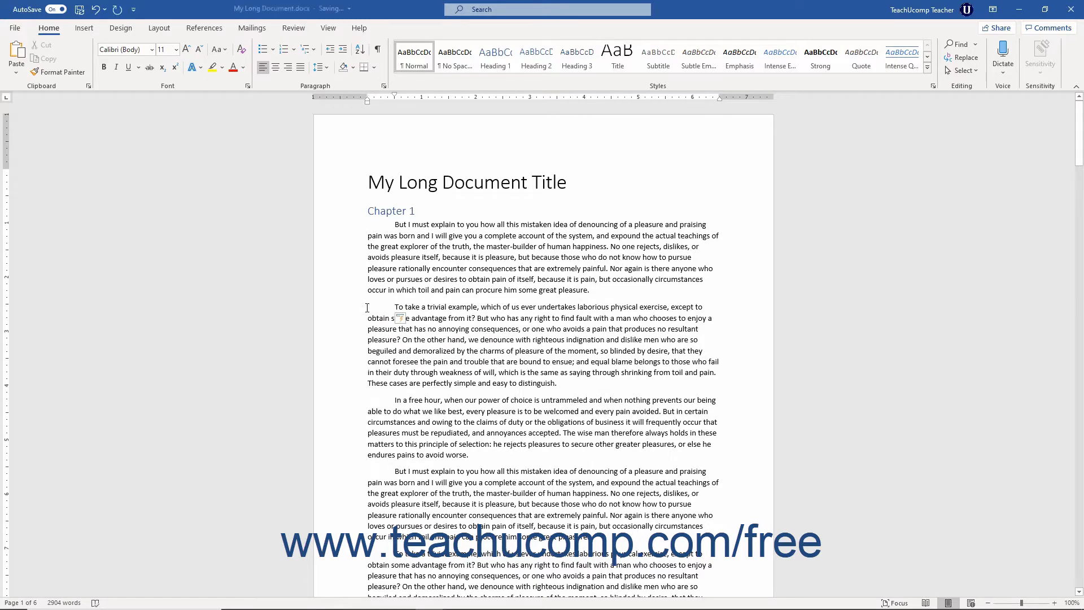
# Step: Give the paragraph starting 'To take a trivial example' a Tab first-line indent
pyautogui.click(401, 318)
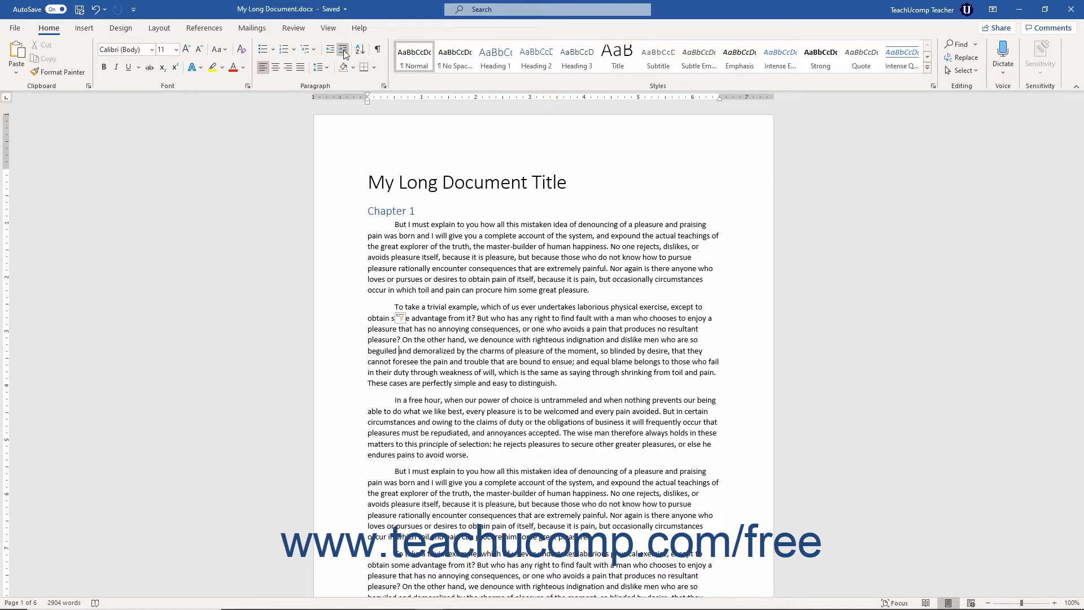
pyautogui.click(330, 49)
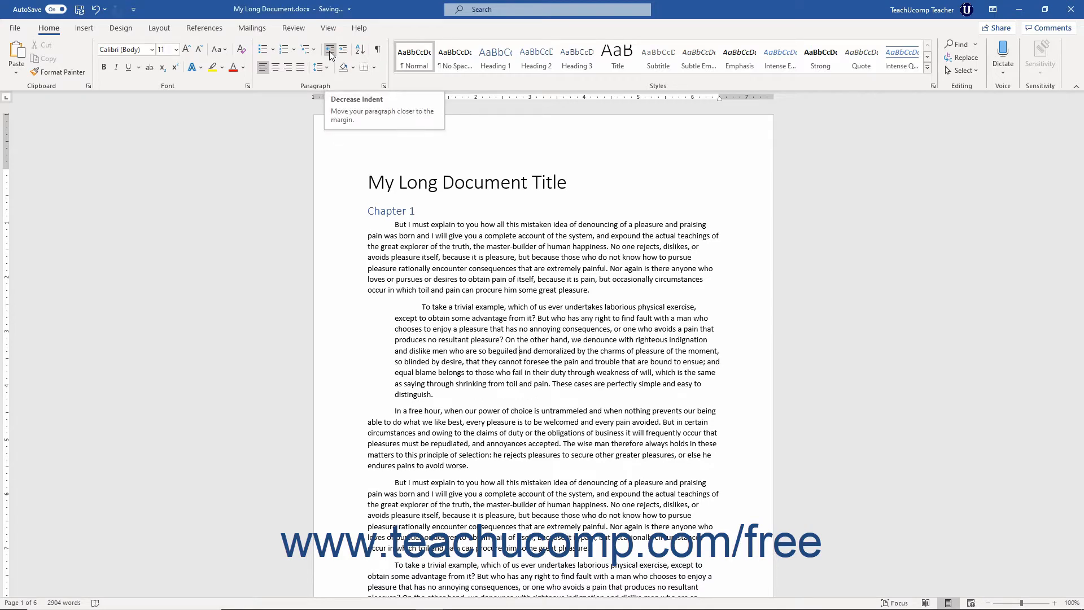
pyautogui.click(330, 49)
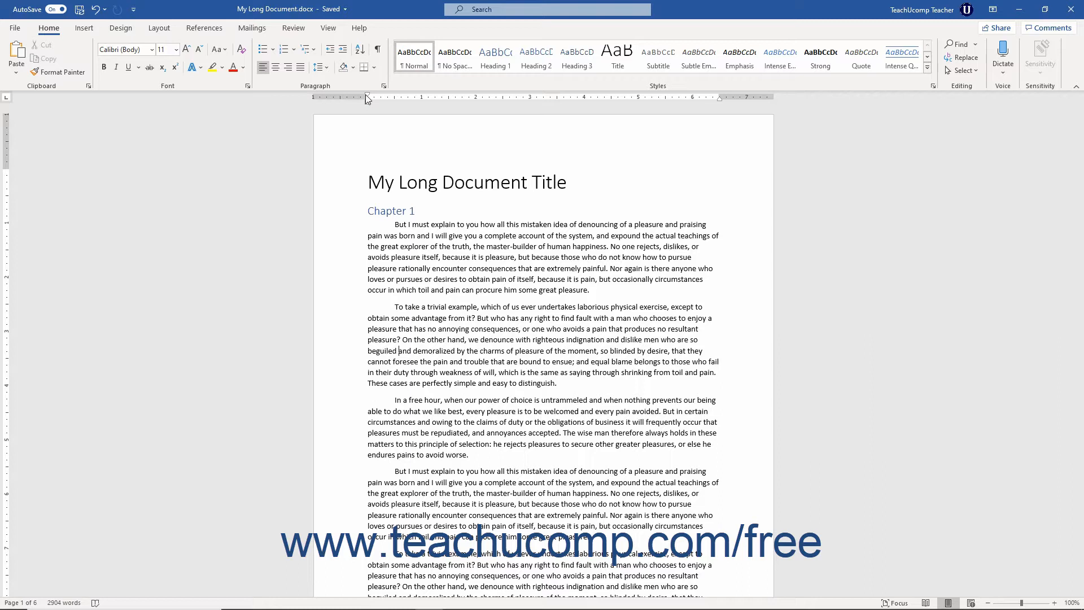
pyautogui.moveTo(318, 100)
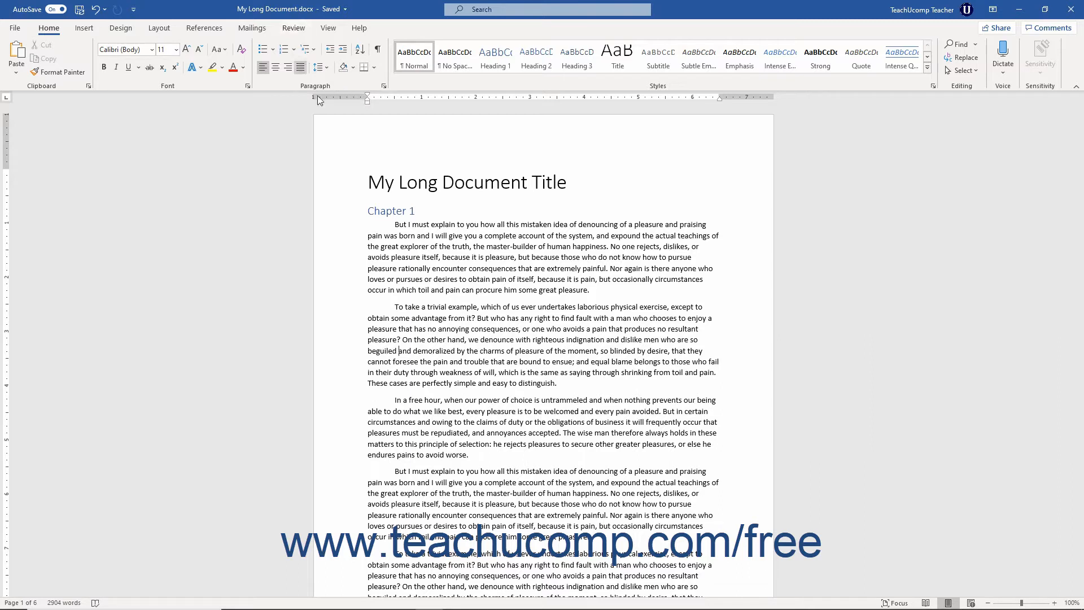
pyautogui.moveTo(369, 105)
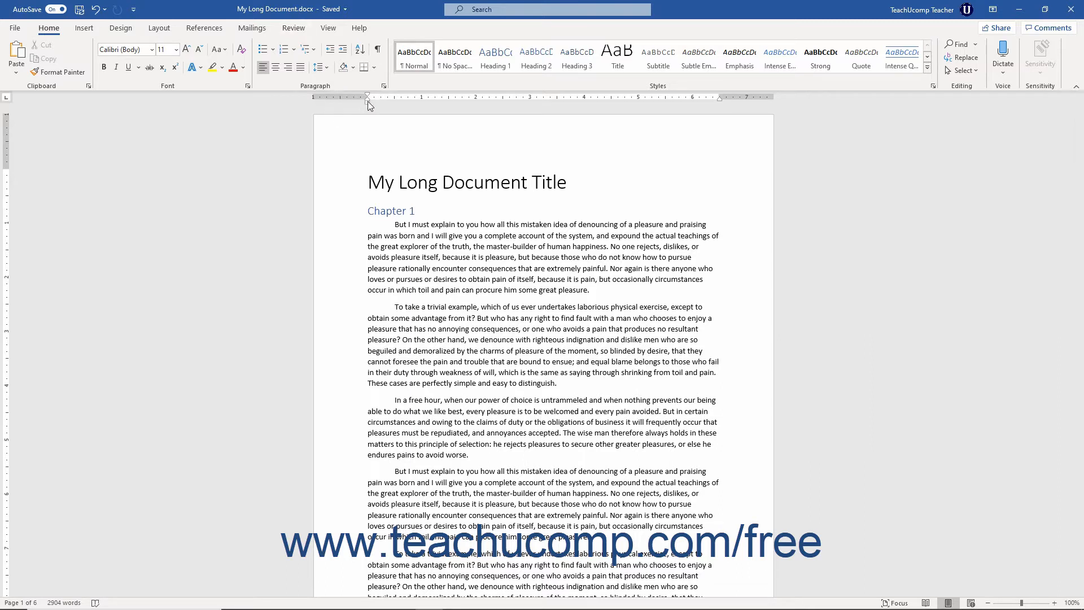
pyautogui.moveTo(369, 105)
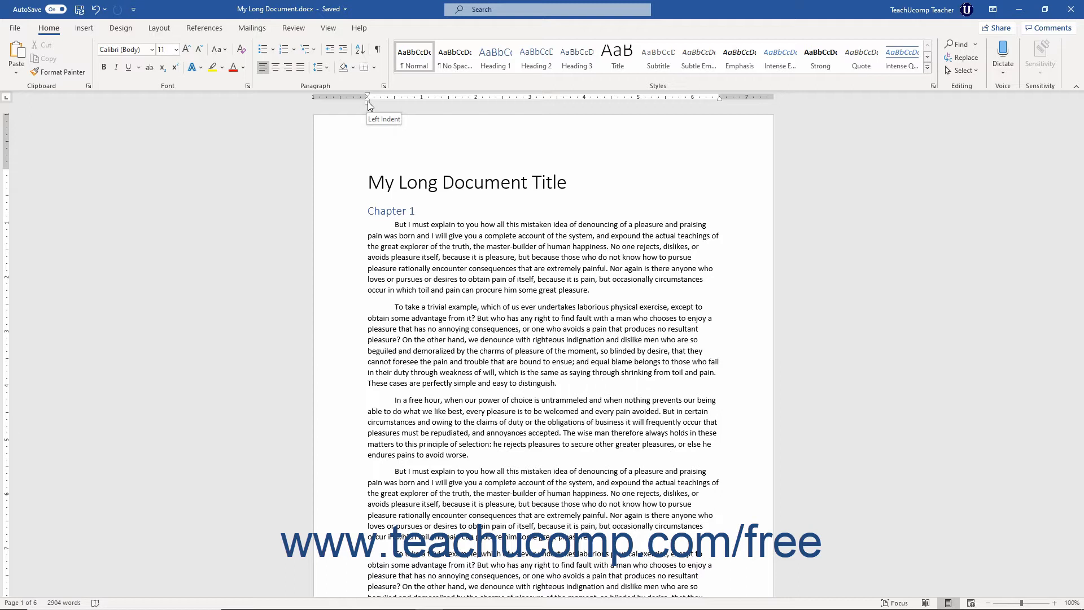
pyautogui.moveTo(367, 107)
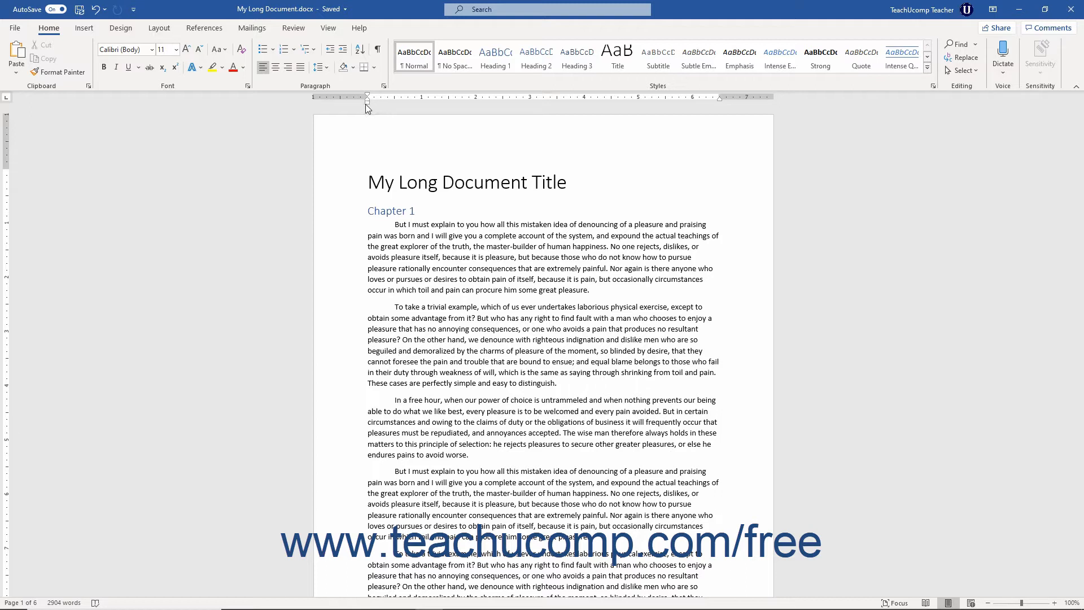
pyautogui.moveTo(359, 105)
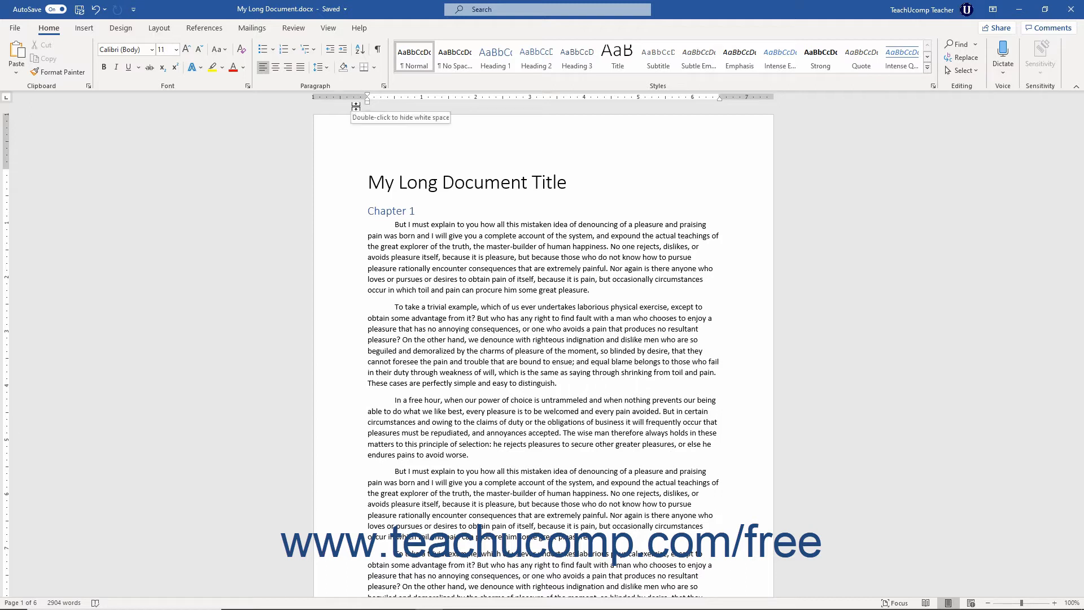
# Step: Toggle the Ruler checkbox in the View settings to control ruler display
pyautogui.doubleClick(355, 105)
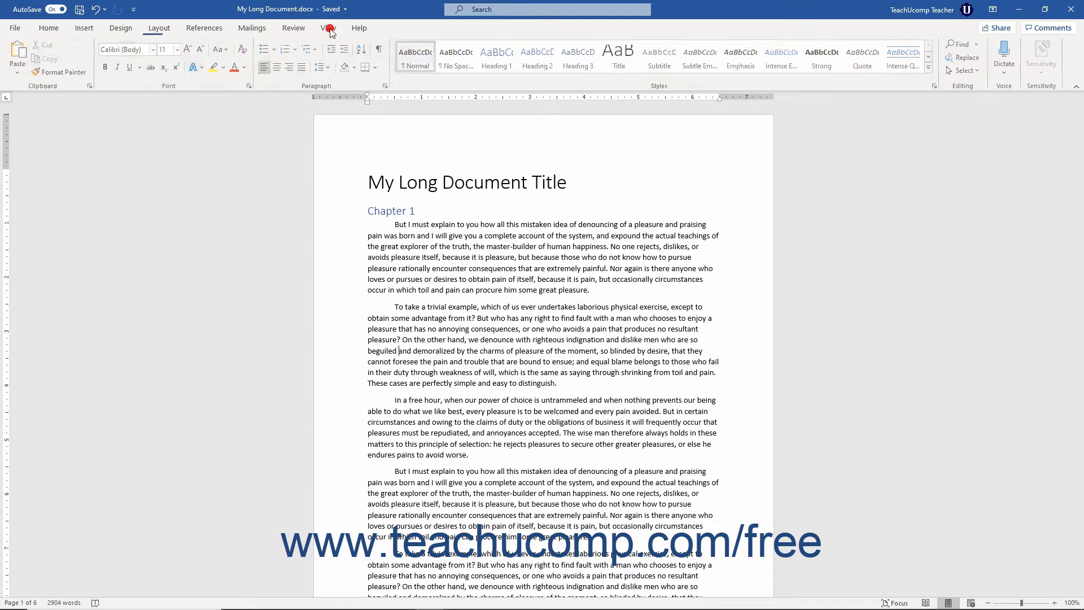
pyautogui.click(328, 27)
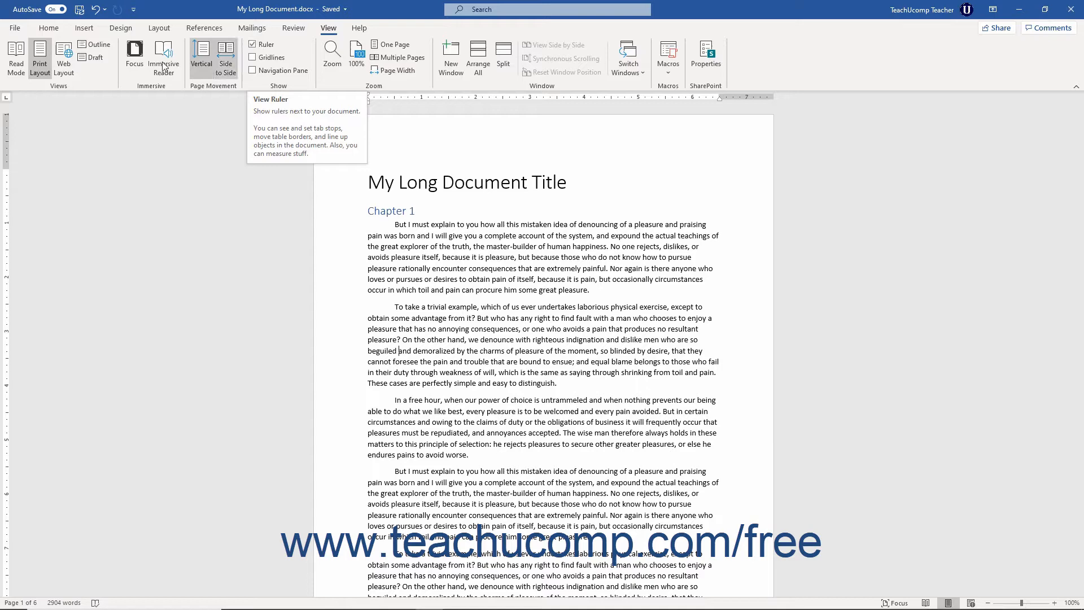
pyautogui.click(49, 27)
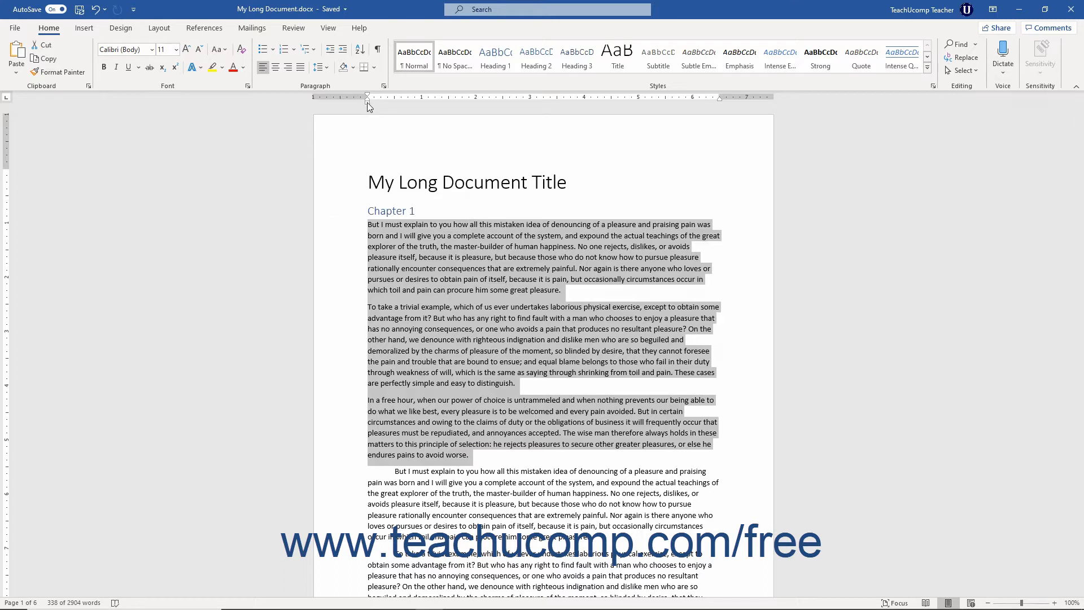
pyautogui.moveTo(369, 97)
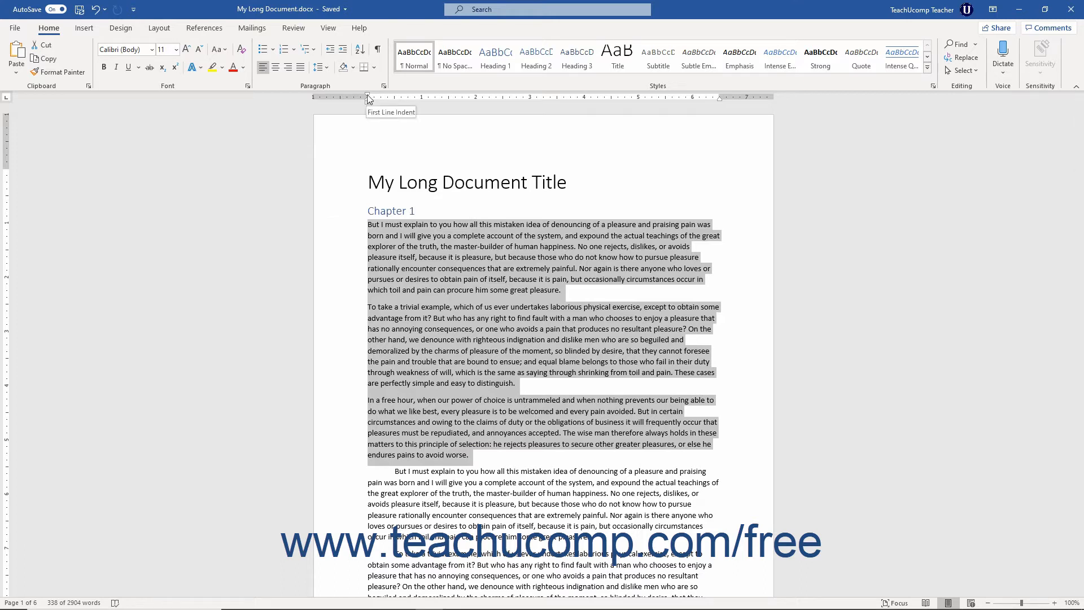
pyautogui.moveTo(369, 100)
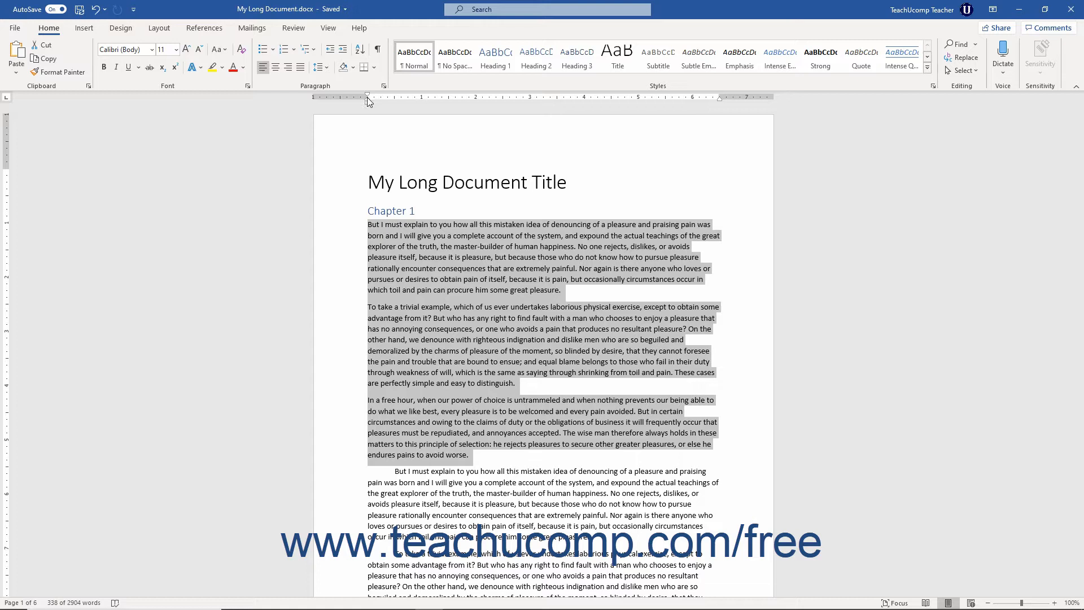
pyautogui.moveTo(368, 99)
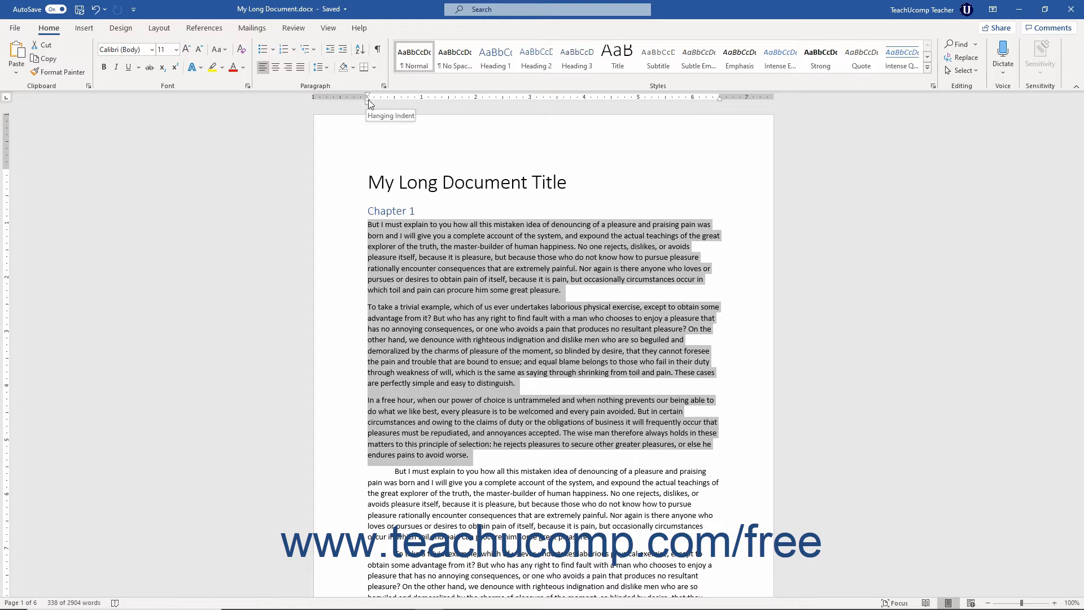
pyautogui.moveTo(719, 99)
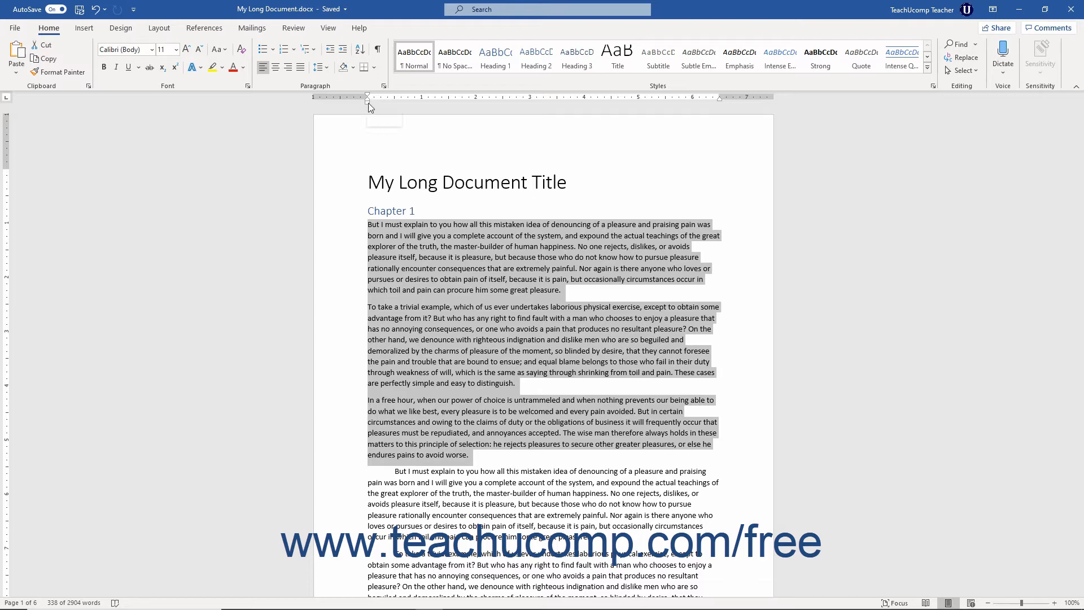
pyautogui.moveTo(368, 107)
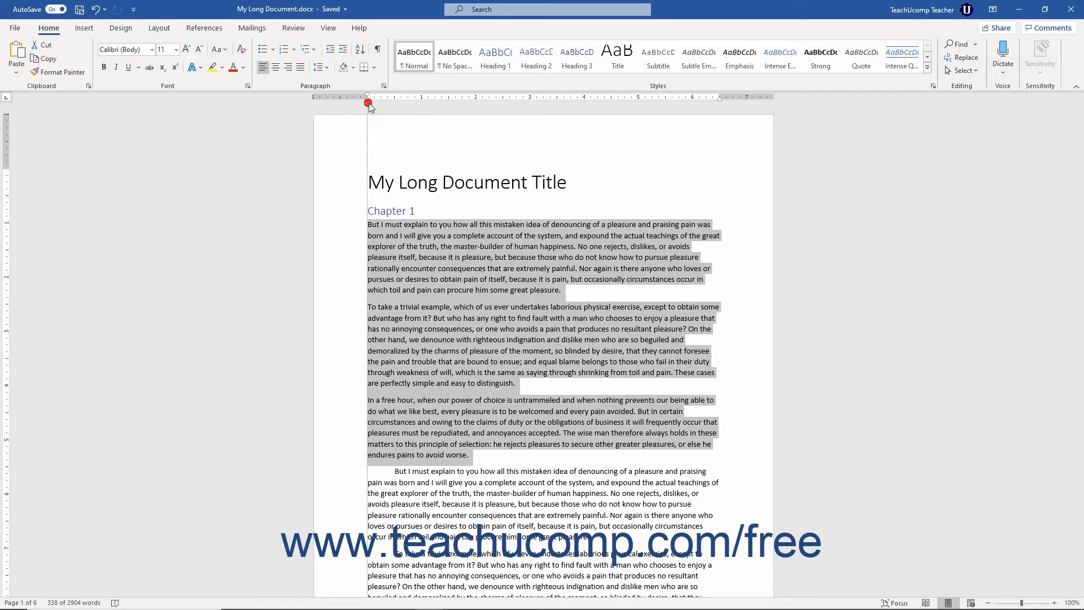
pyautogui.moveTo(367, 104); pyautogui.dragTo(395, 104)
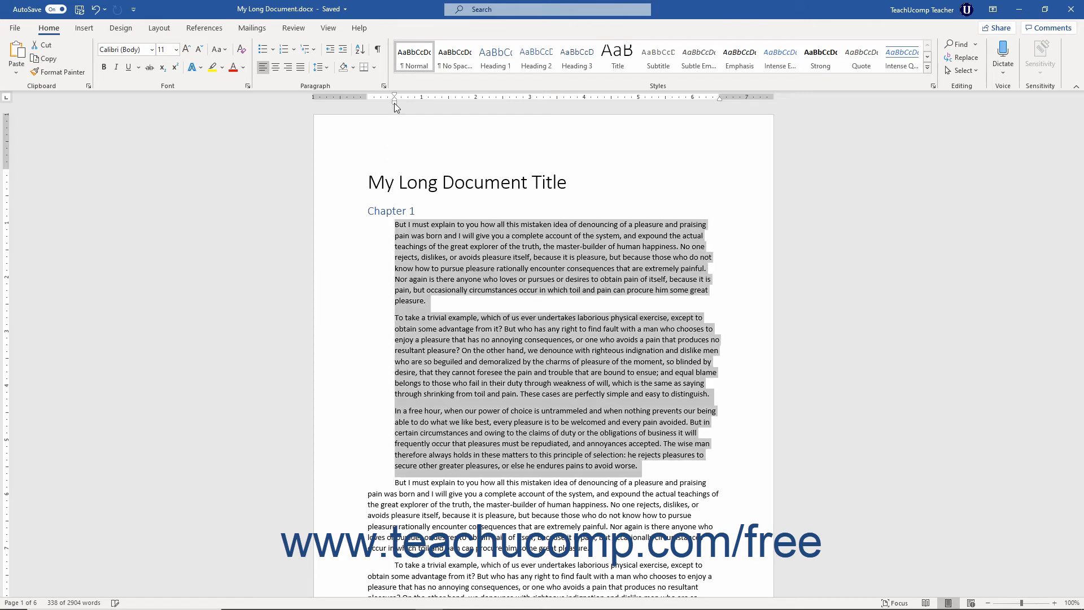
pyautogui.moveTo(394, 97); pyautogui.dragTo(380, 96)
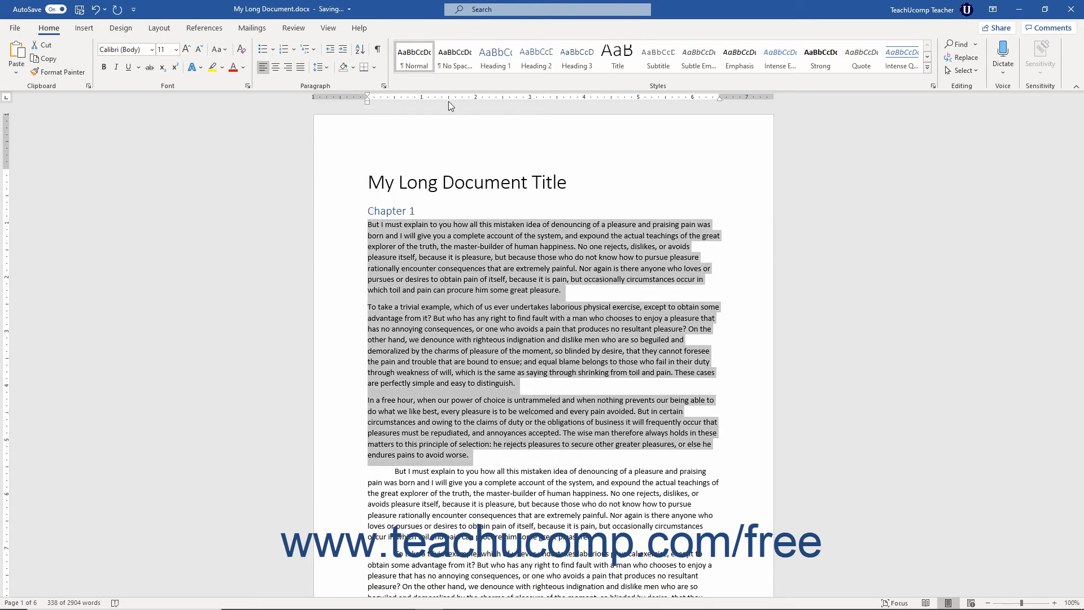
pyautogui.moveTo(719, 102)
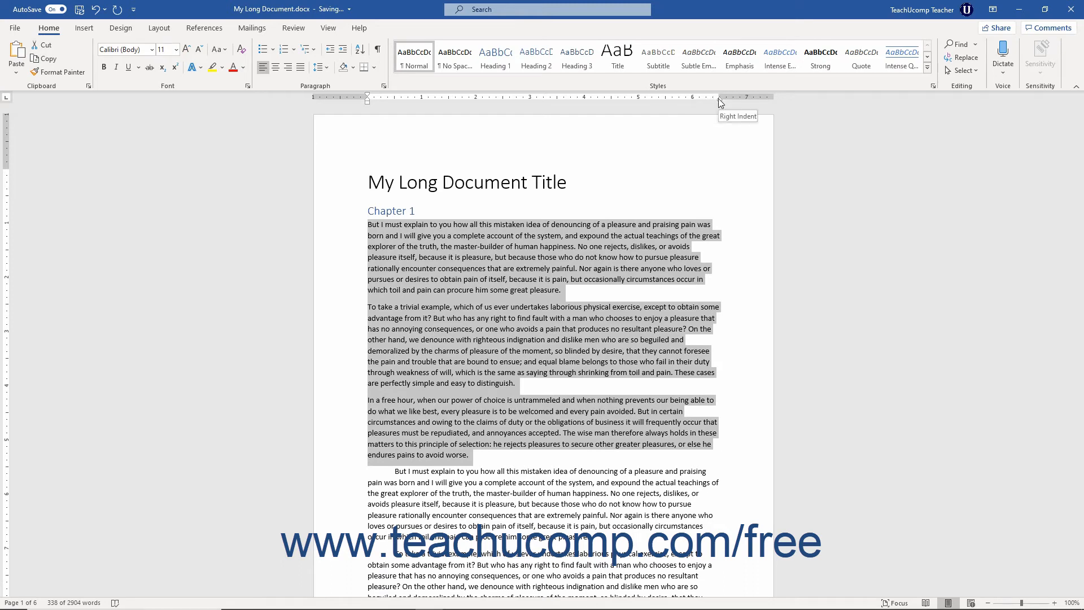
pyautogui.moveTo(719, 100)
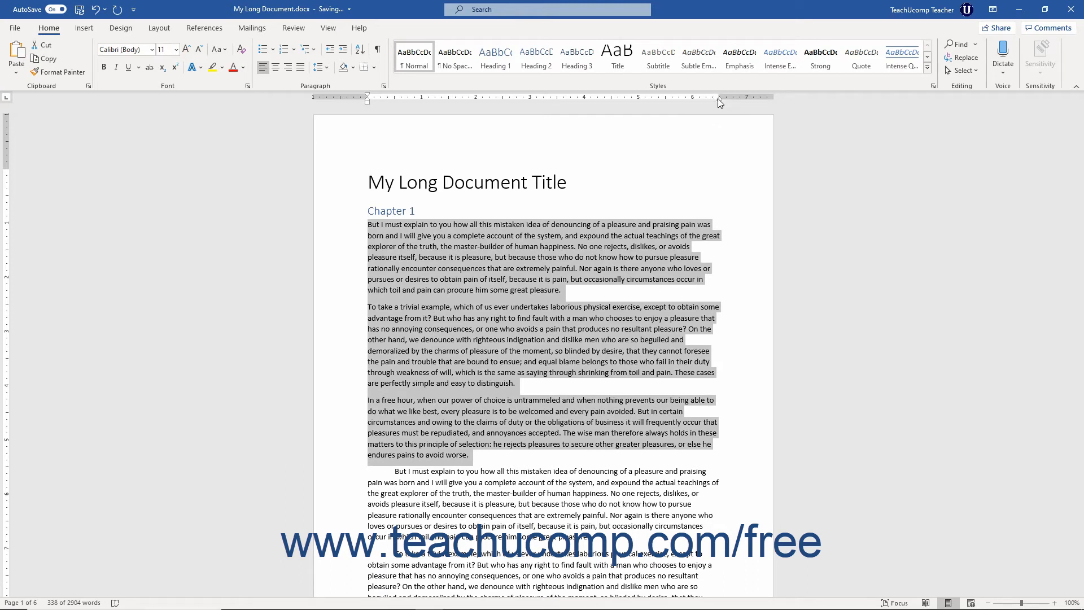
pyautogui.click(717, 96)
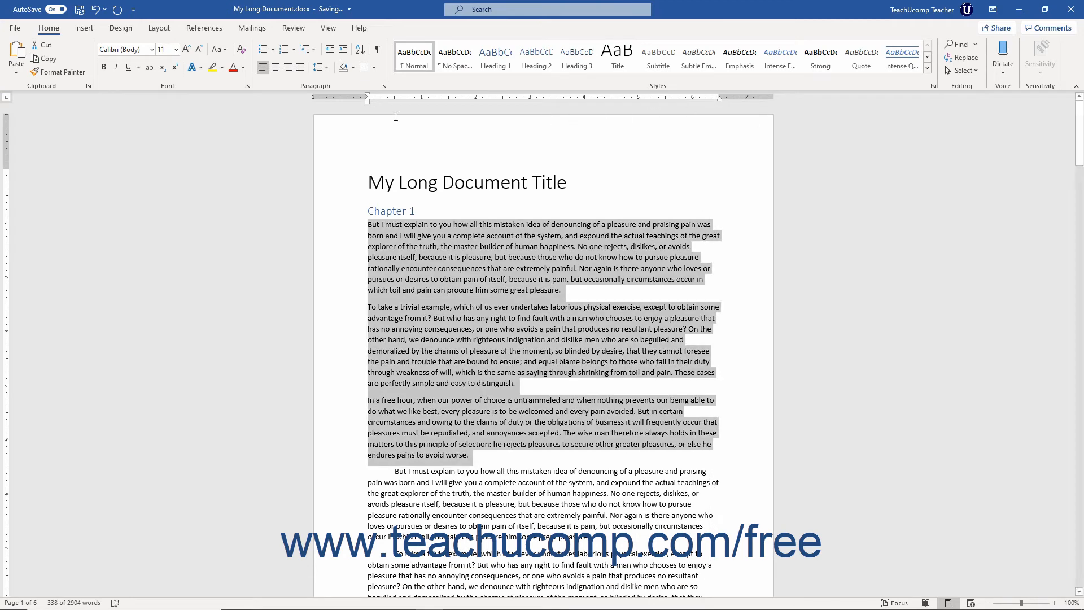
pyautogui.moveTo(370, 96)
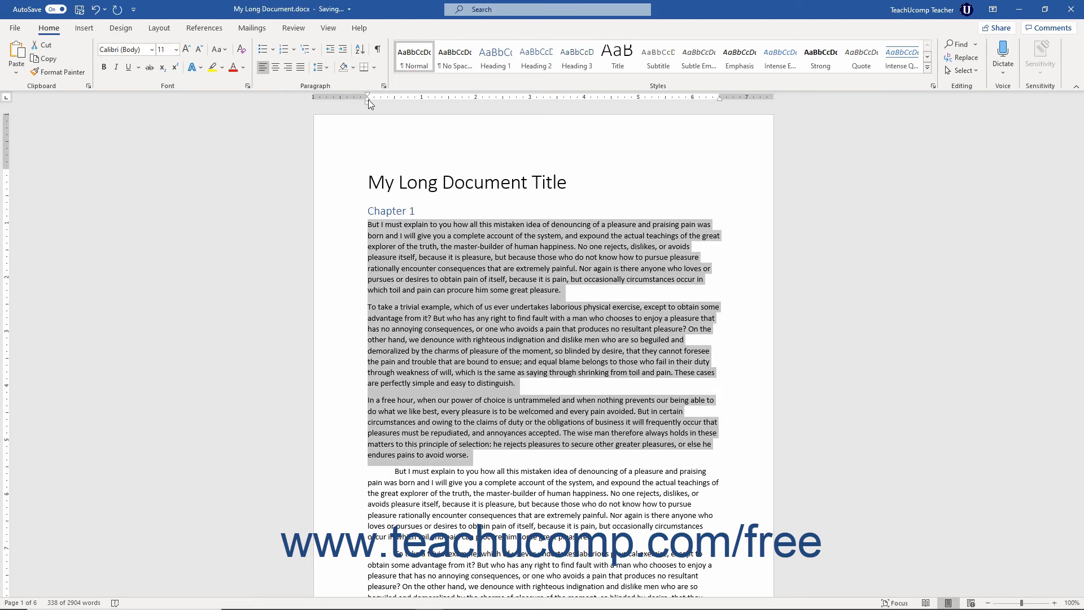
pyautogui.moveTo(367, 96)
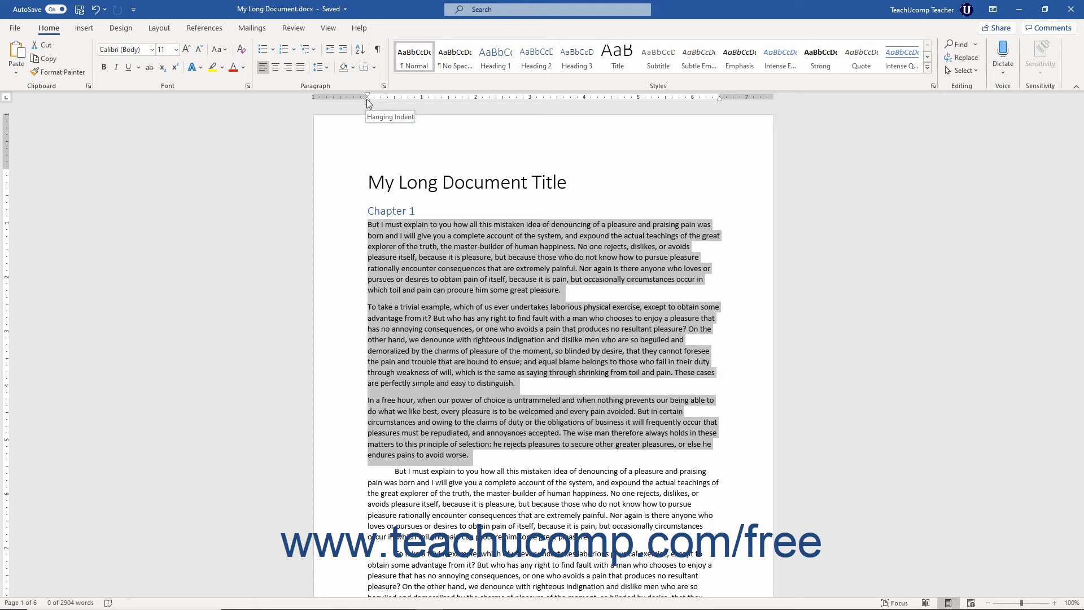
pyautogui.moveTo(367, 102); pyautogui.dragTo(394, 102)
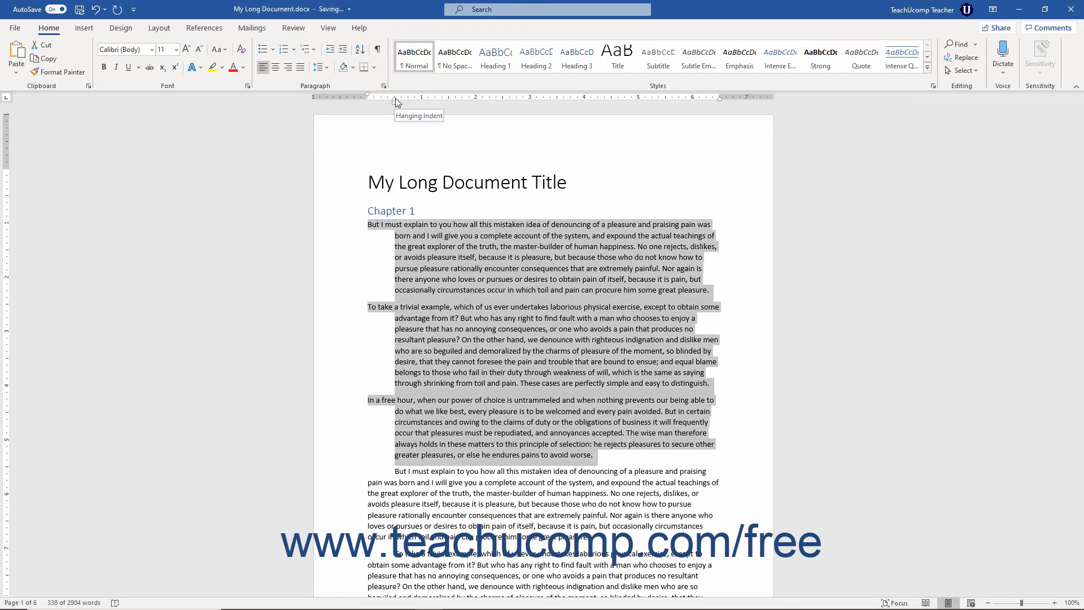
pyautogui.moveTo(396, 101); pyautogui.dragTo(368, 101)
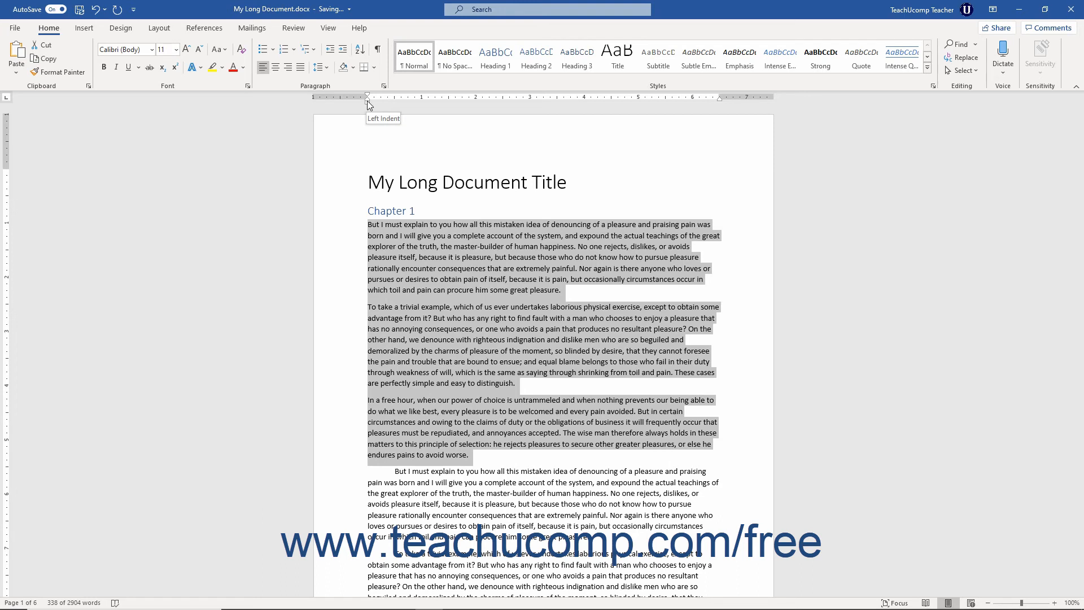
pyautogui.moveTo(369, 104)
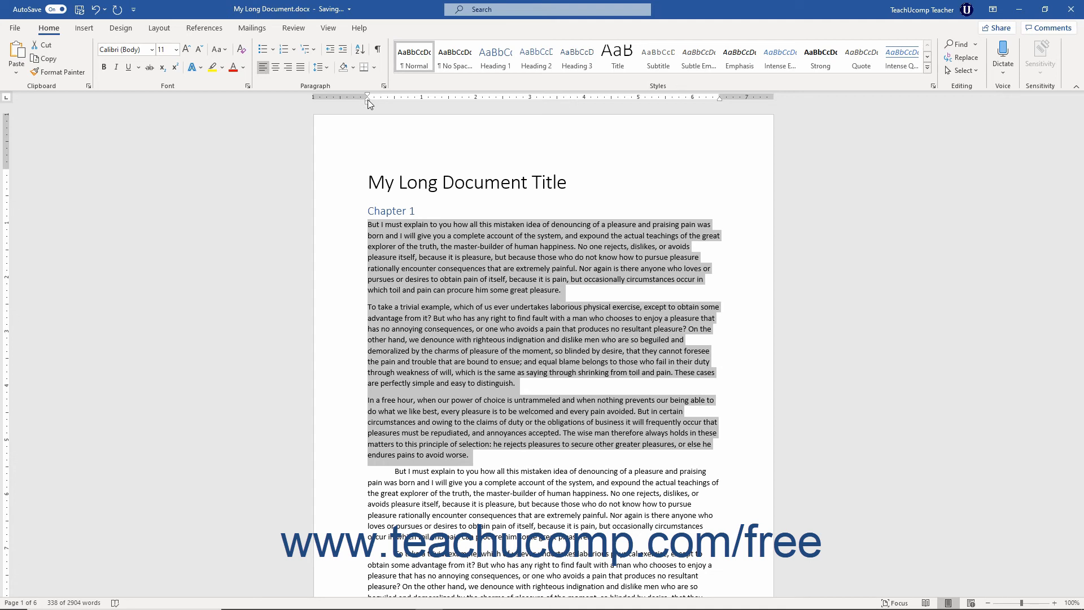